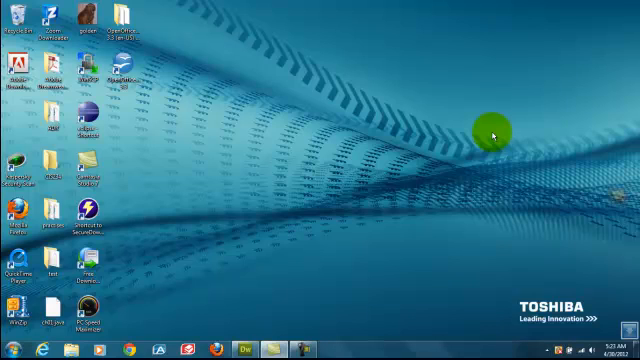
pyautogui.moveTo(332, 50)
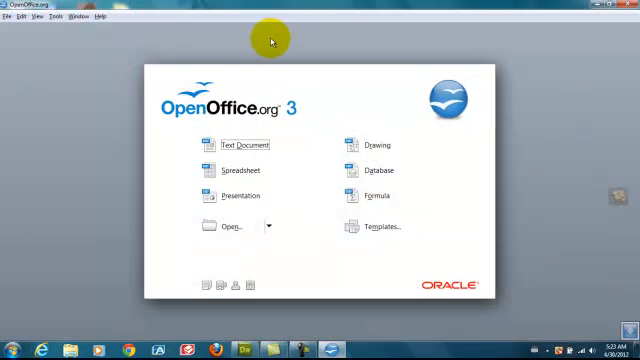
pyautogui.moveTo(260, 110)
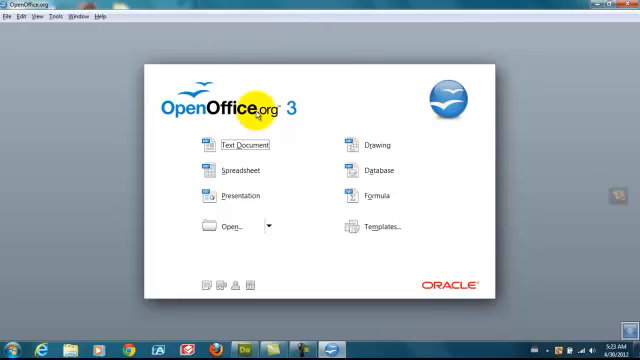
pyautogui.moveTo(280, 148)
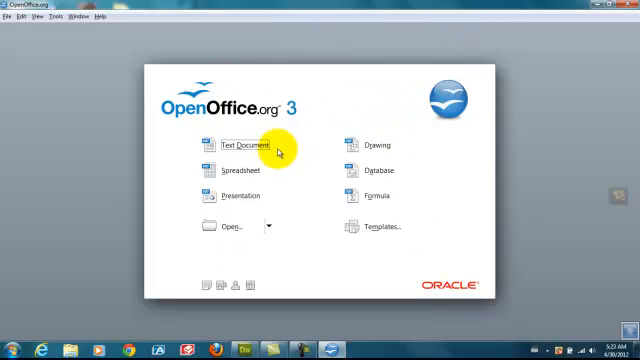
pyautogui.moveTo(238, 170)
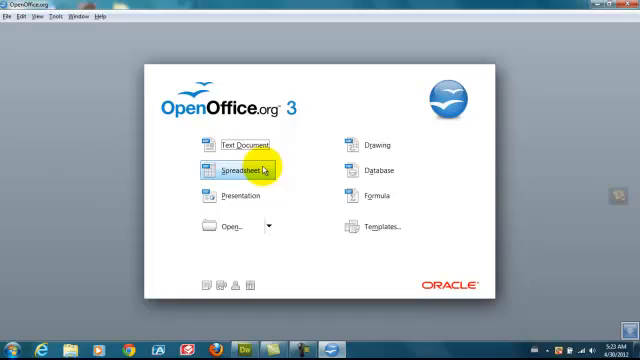
pyautogui.moveTo(372, 166)
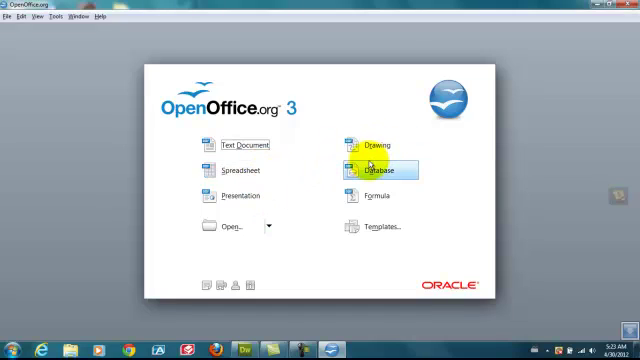
pyautogui.moveTo(308, 192)
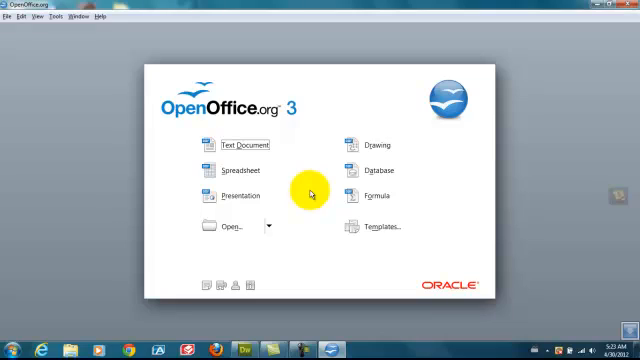
# Start a new presentation from a template in the Presentation Backgrounds category, choosing Keyboard.
pyautogui.click(242, 196)
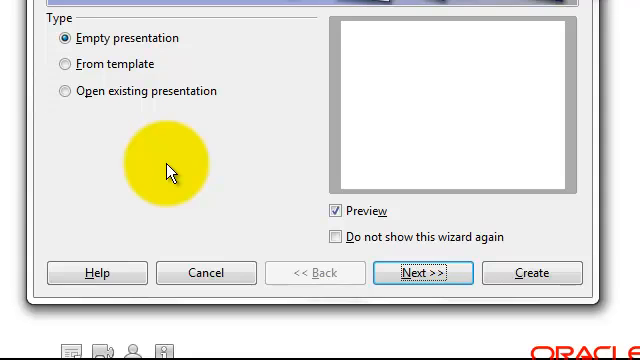
pyautogui.moveTo(40, 96)
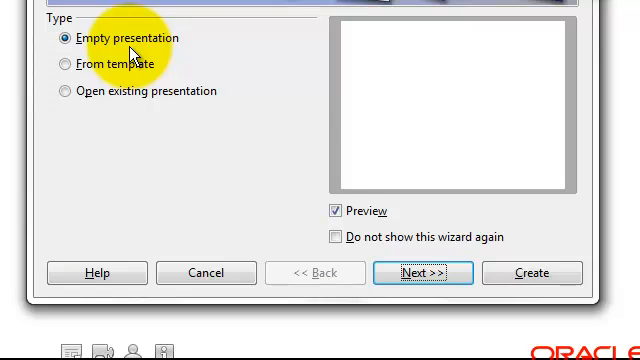
pyautogui.moveTo(490, 84)
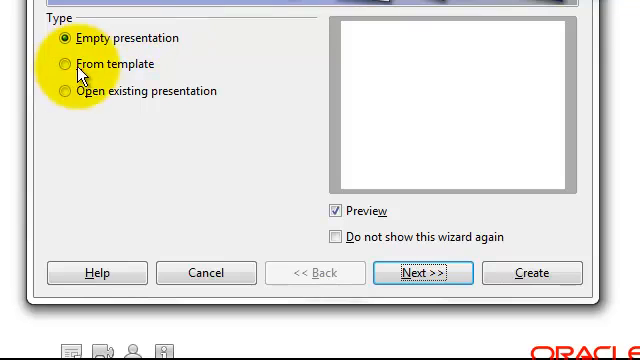
pyautogui.click(68, 64)
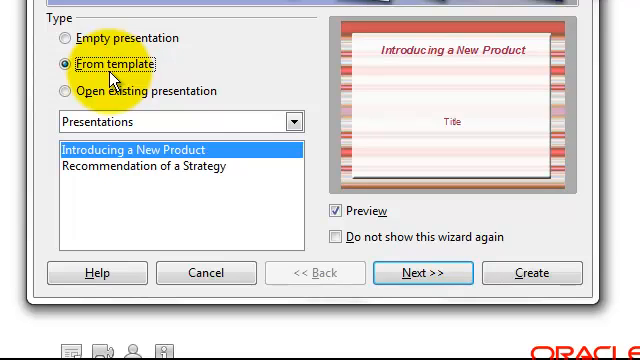
pyautogui.moveTo(276, 120)
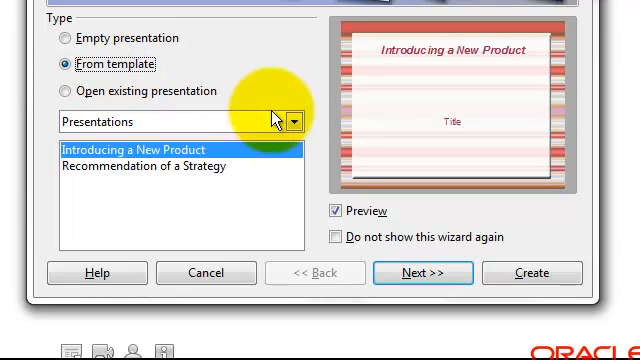
pyautogui.click(296, 122)
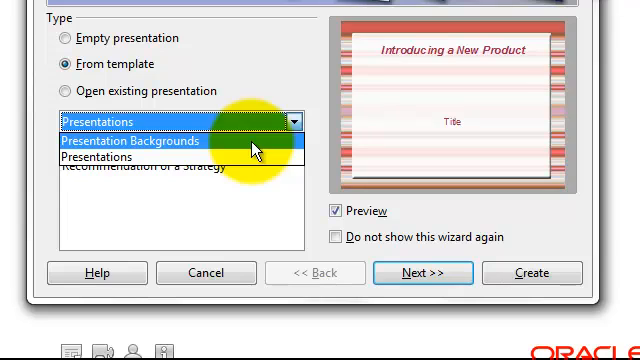
pyautogui.click(140, 140)
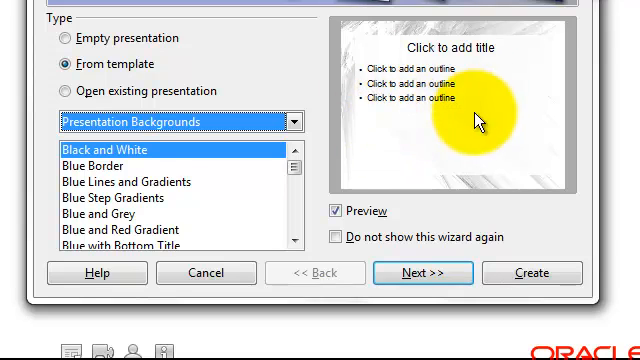
pyautogui.moveTo(396, 84)
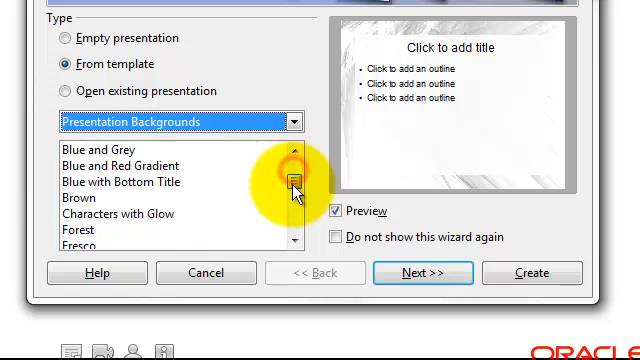
pyautogui.scroll(-3)
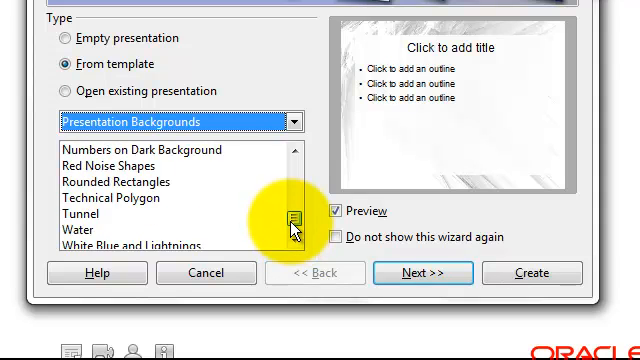
pyautogui.scroll(3)
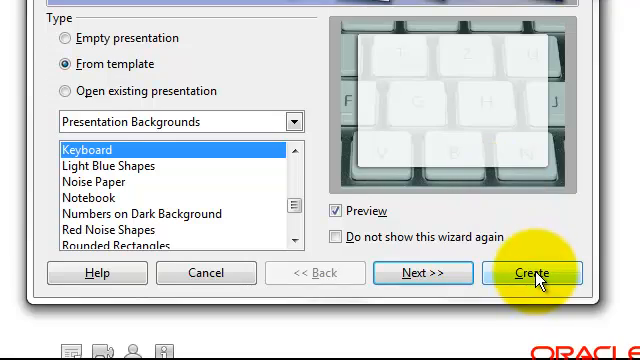
# Create the Keyboard-background presentation and look over the File, Insert and Help menus.
pyautogui.click(532, 272)
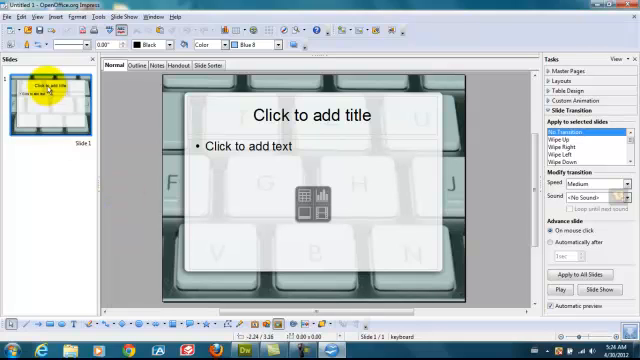
pyautogui.click(8, 16)
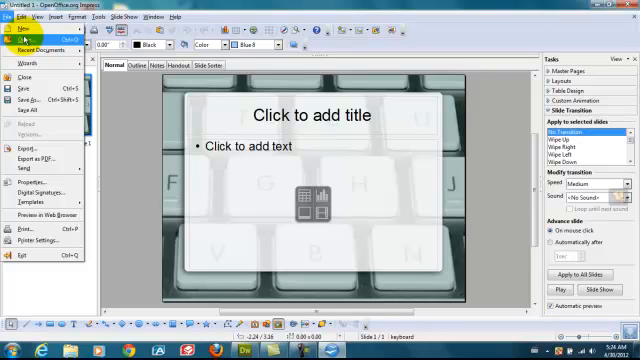
pyautogui.moveTo(40, 48)
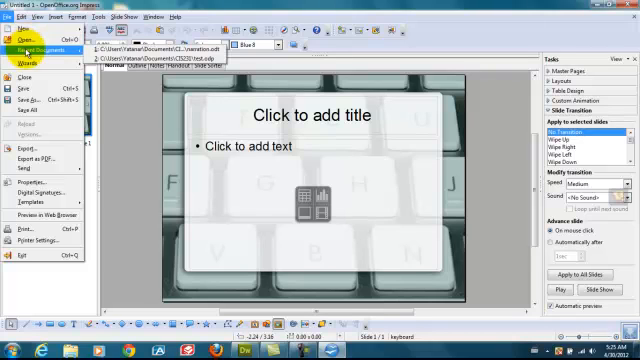
pyautogui.moveTo(32, 160)
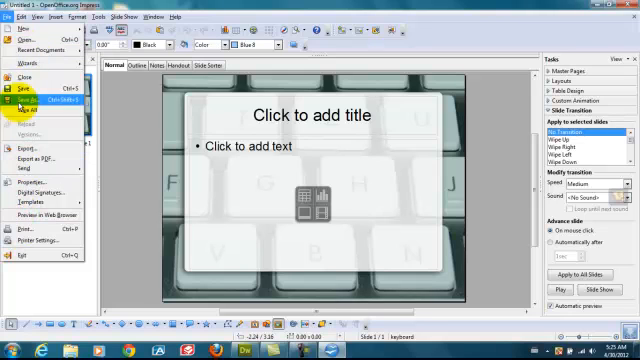
pyautogui.click(36, 16)
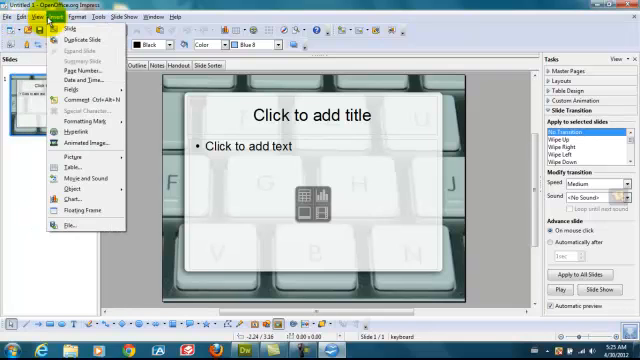
pyautogui.click(180, 16)
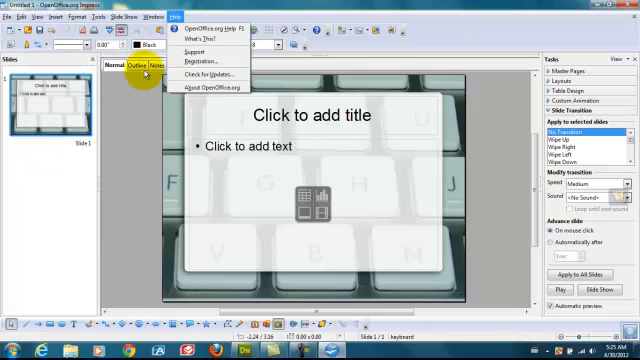
pyautogui.click(12, 16)
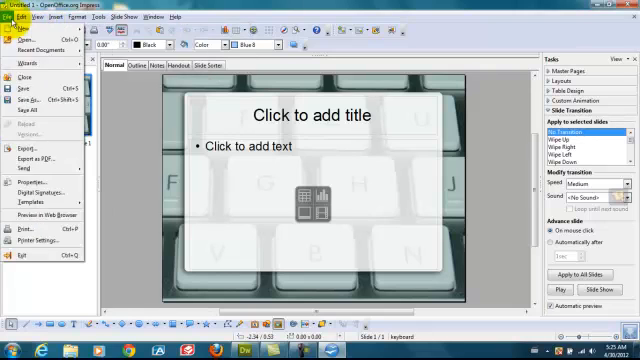
pyautogui.click(62, 16)
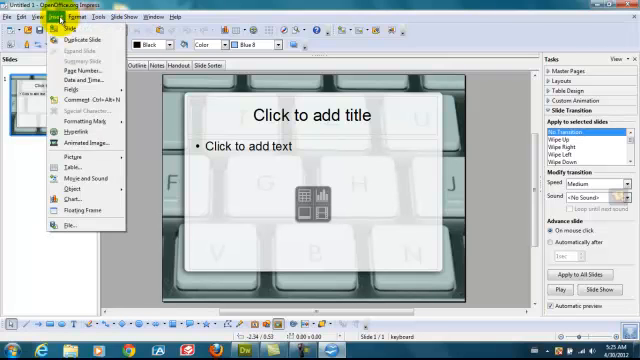
# Insert a second slide via Insert > Slide and return to Slide 1.
pyautogui.click(68, 16)
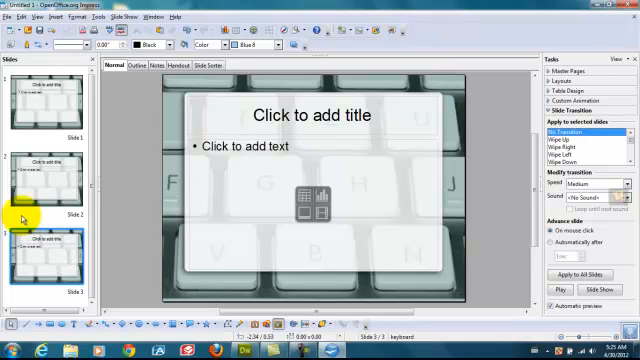
pyautogui.click(30, 104)
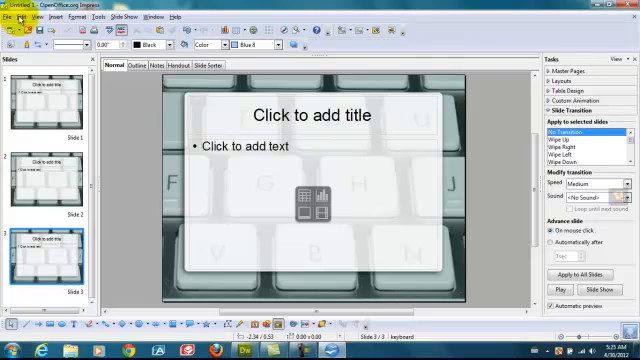
pyautogui.click(36, 16)
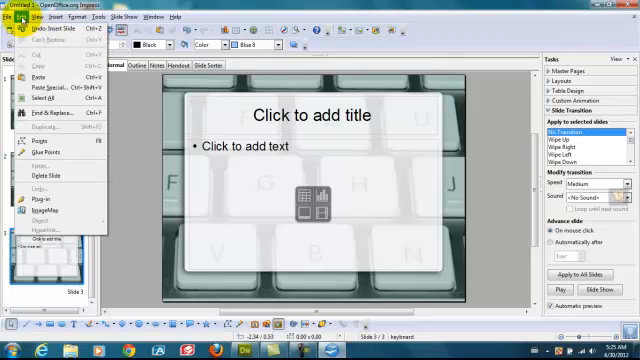
pyautogui.click(36, 174)
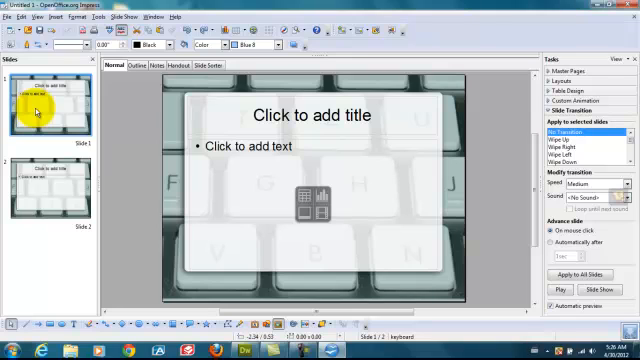
pyautogui.moveTo(258, 144)
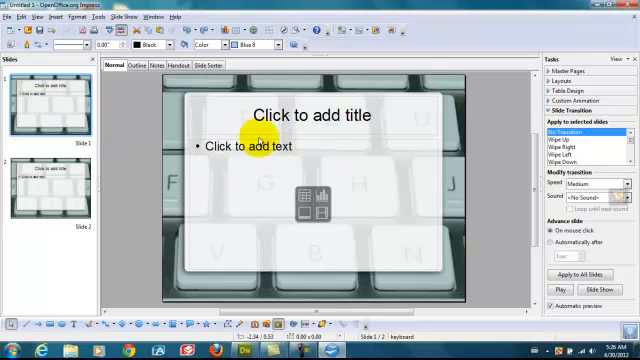
# Title the first slide 'All About Me!'.
pyautogui.click(316, 114)
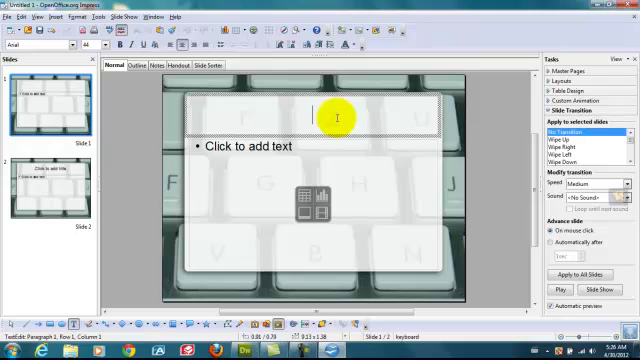
pyautogui.write('All A')
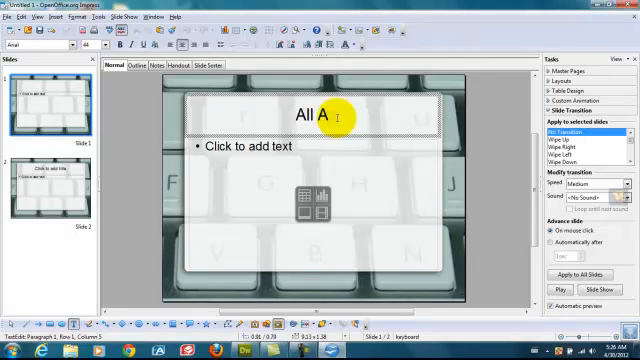
pyautogui.write('bout Me')
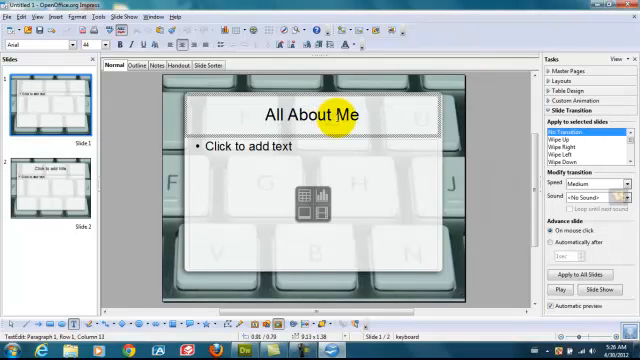
pyautogui.write('!')
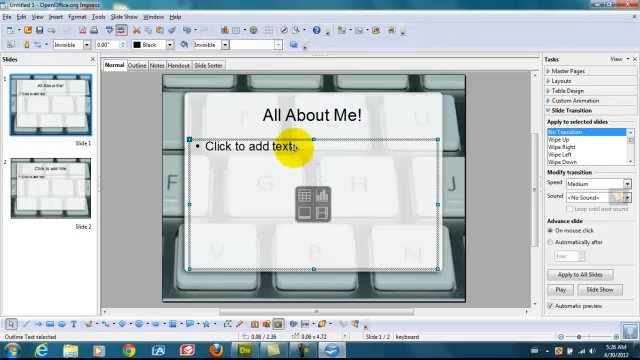
# Write the introduction: a student who loves to read, write, and cook.
pyautogui.click(250, 148)
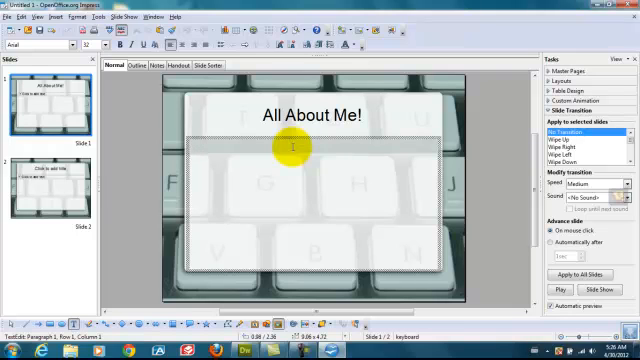
pyautogui.write('My name is R')
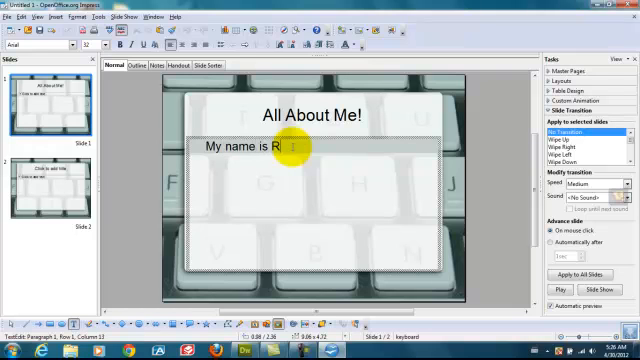
pyautogui.write('ose Flower')
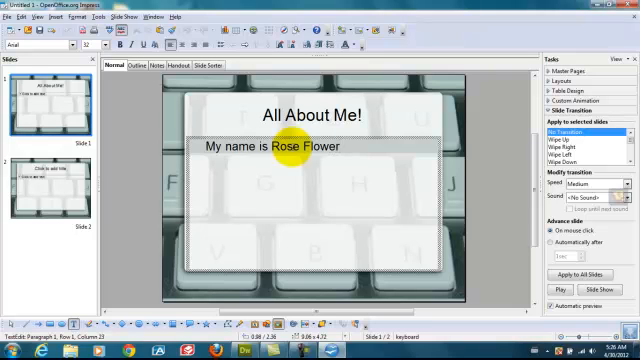
pyautogui.write(', and I am a st')
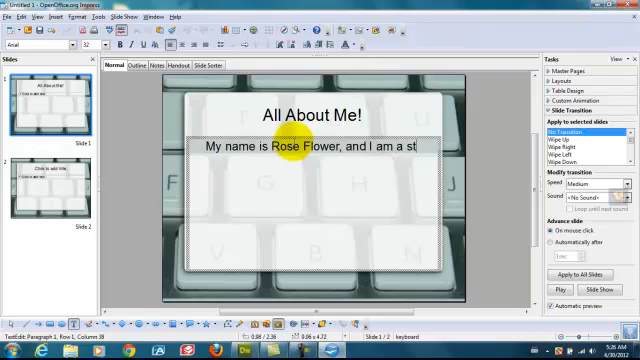
pyautogui.write('udent.  I love to read,')
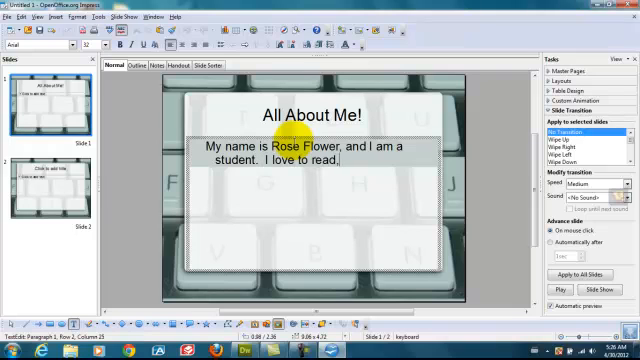
pyautogui.write('write, and c')
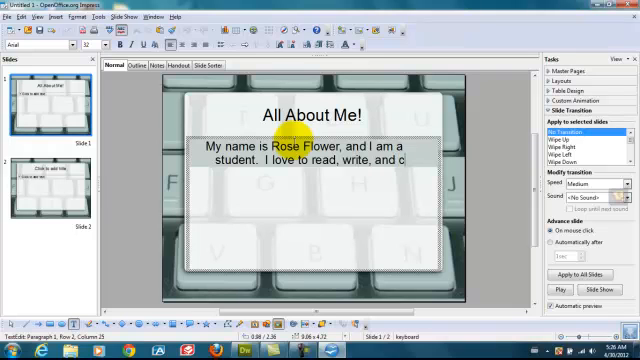
pyautogui.write('ook.')
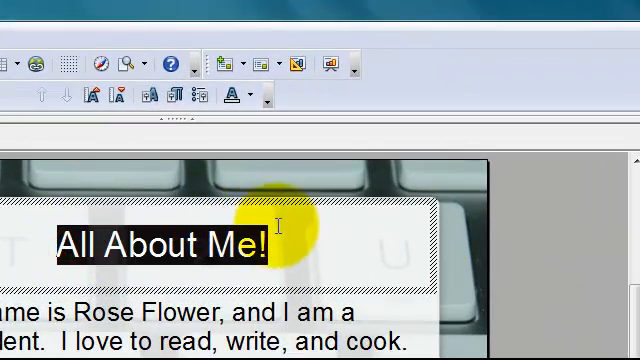
# Make the 'All About Me!' title a serif font coloured red, then select the intro paragraph.
pyautogui.rightClick(216, 244)
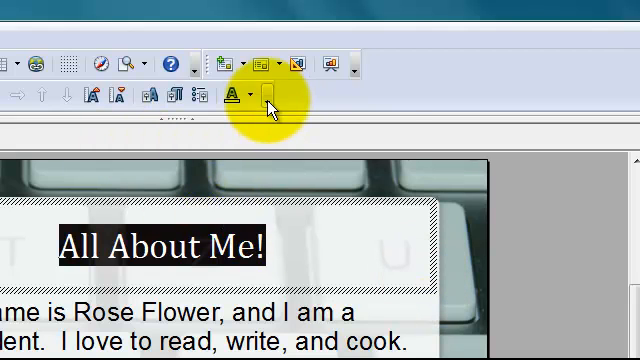
pyautogui.click(232, 94)
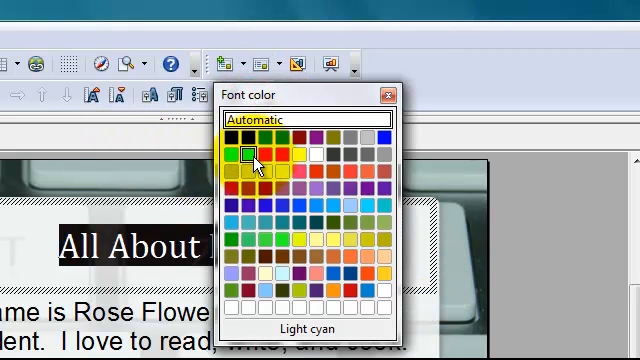
pyautogui.moveTo(316, 208)
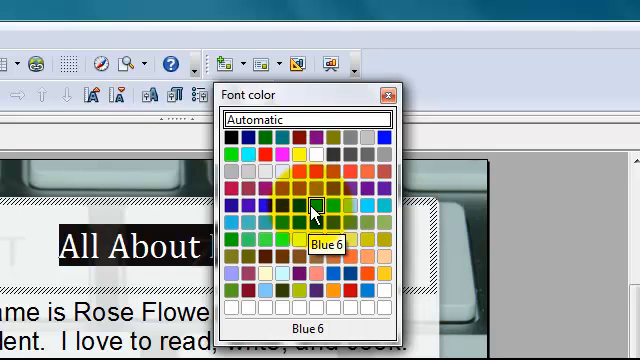
pyautogui.click(318, 206)
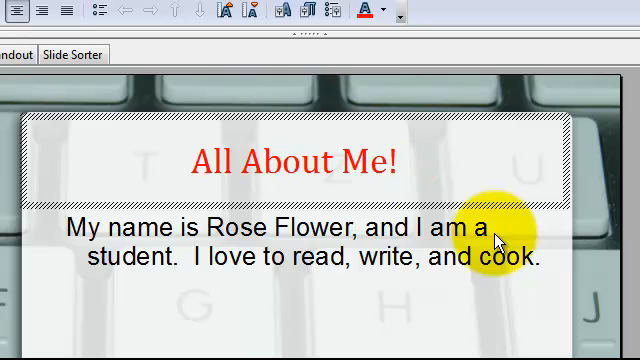
pyautogui.moveTo(68, 238)
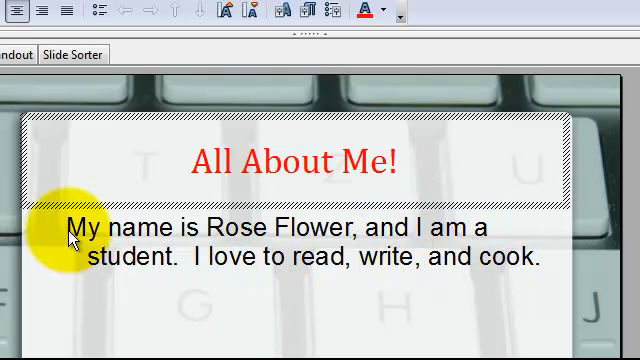
pyautogui.click(70, 236)
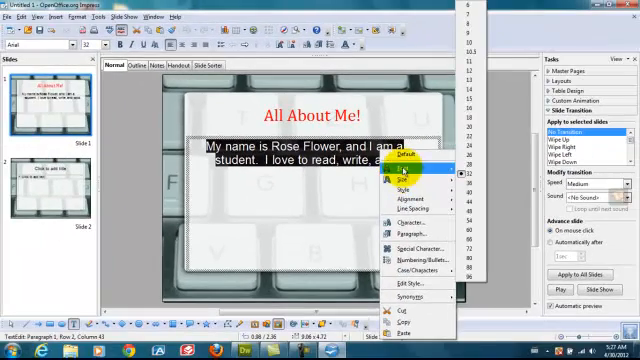
# Apply a serif font to the introduction paragraph to match the title.
pyautogui.click(402, 172)
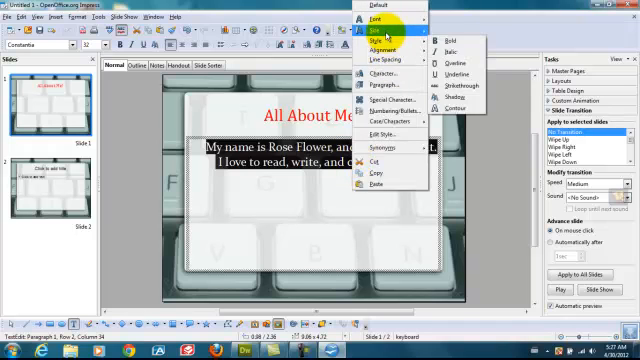
pyautogui.click(376, 36)
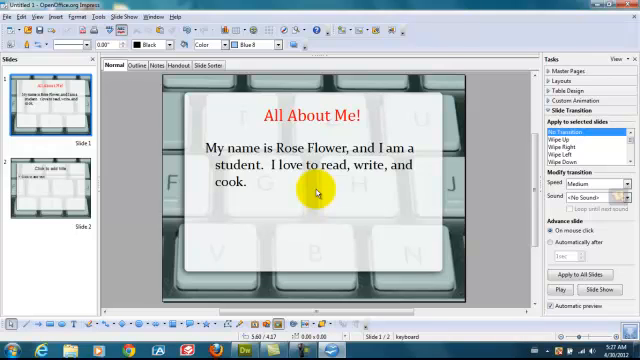
pyautogui.moveTo(160, 164)
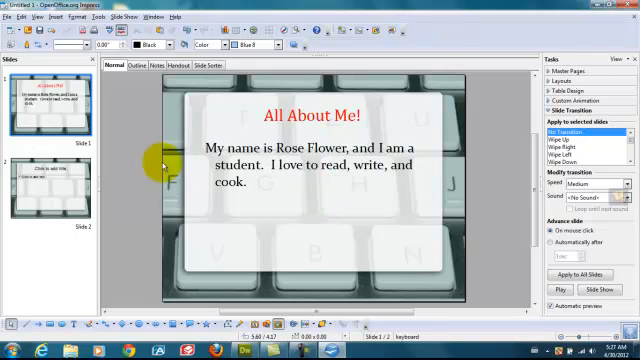
# Title the second slide 'My Classes'.
pyautogui.click(40, 184)
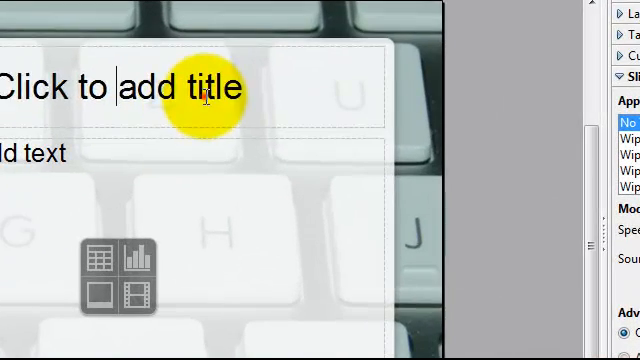
pyautogui.click(120, 88)
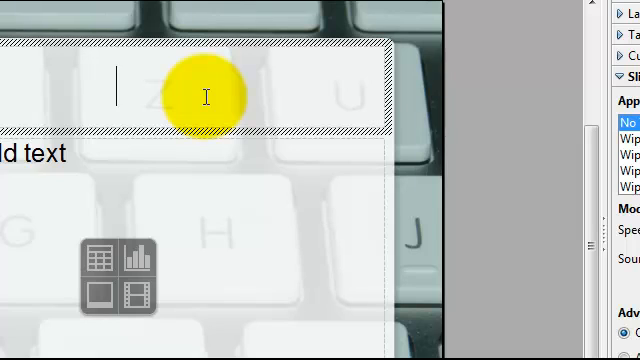
pyautogui.write('All')
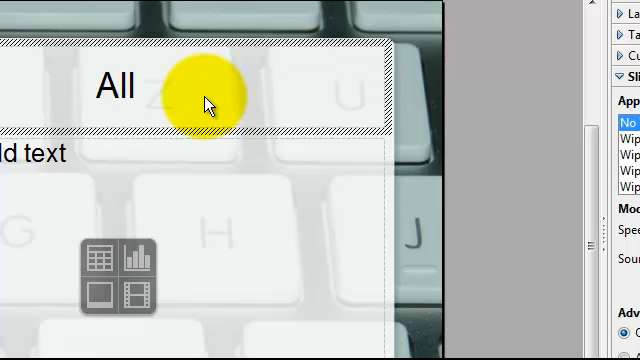
pyautogui.write('M')
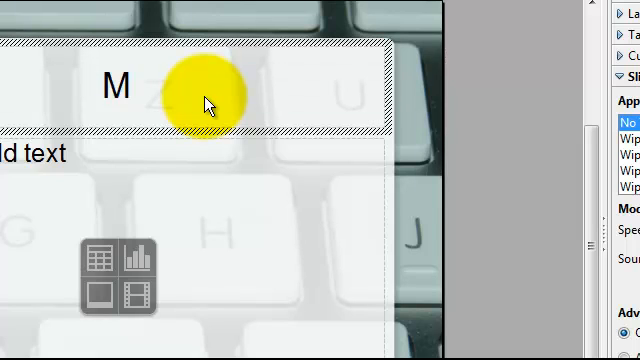
pyautogui.write('y Classes')
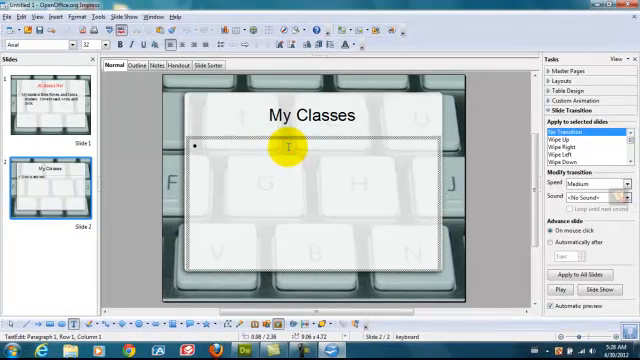
# List CIS 231, CIS 234, CIS 310 and Math 125 as bullet points.
pyautogui.write('CIS')
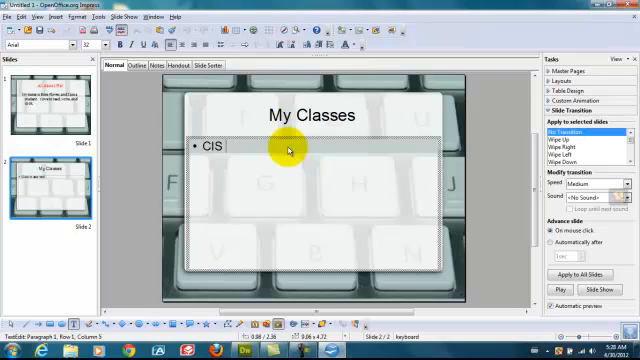
pyautogui.write('231')
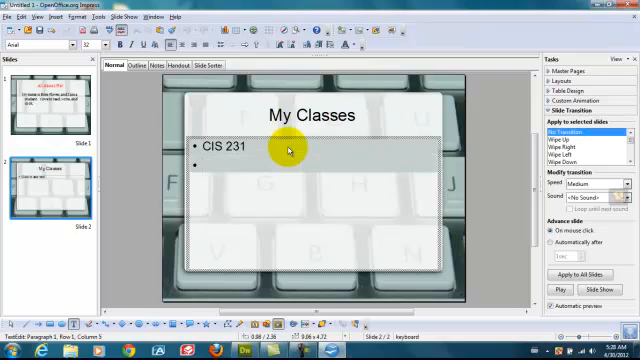
pyautogui.write('CIS 234')
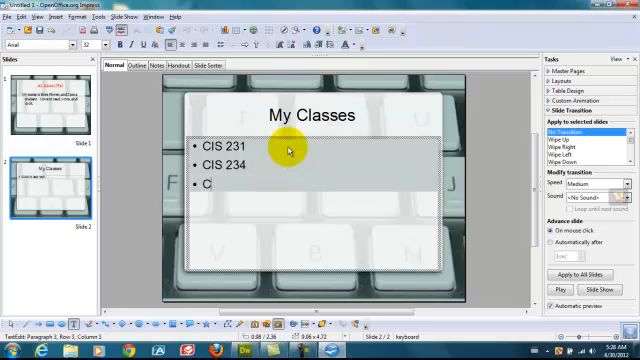
pyautogui.write('IS 310')
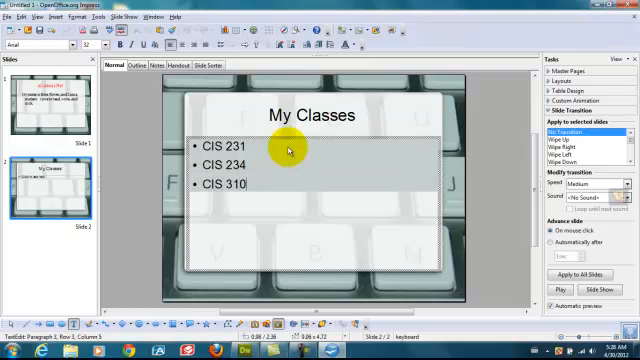
pyautogui.write('Math')
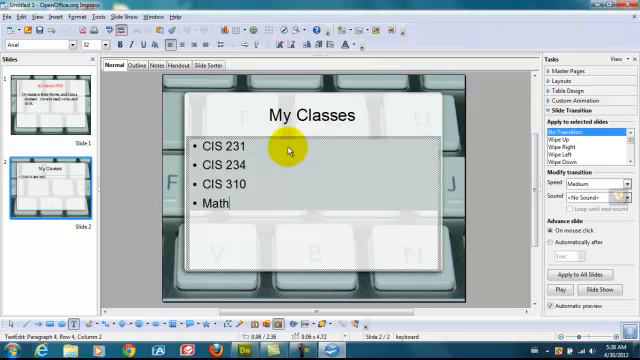
pyautogui.write('125')
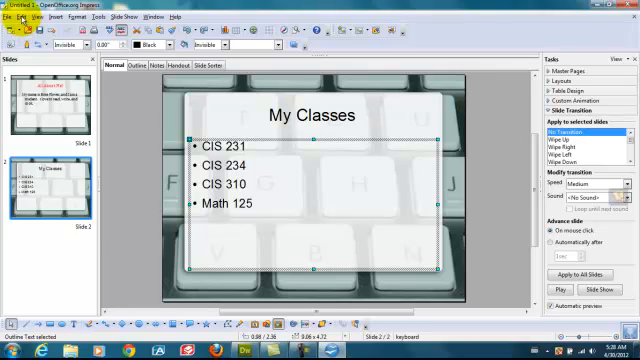
# Colour the 'My Classes' title text blue.
pyautogui.click(38, 16)
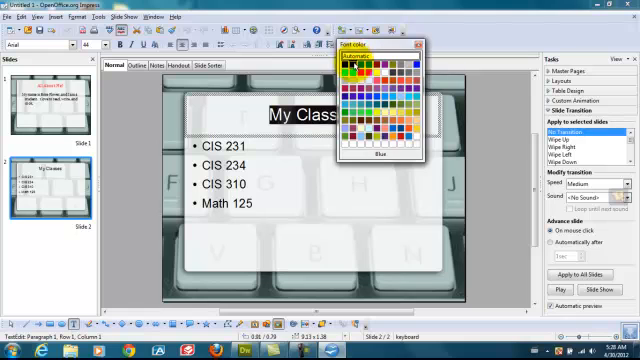
pyautogui.click(380, 160)
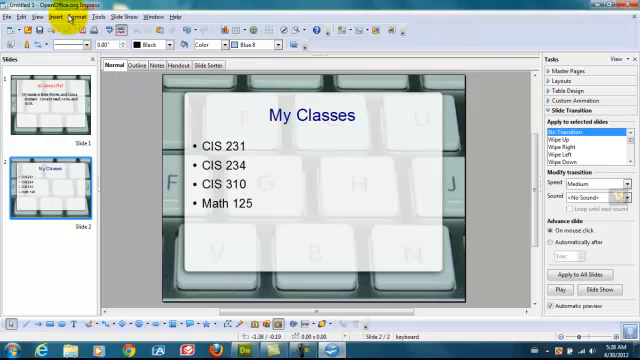
# Insert the Tulips photo from Sample Pictures below the My Classes title.
pyautogui.click(56, 16)
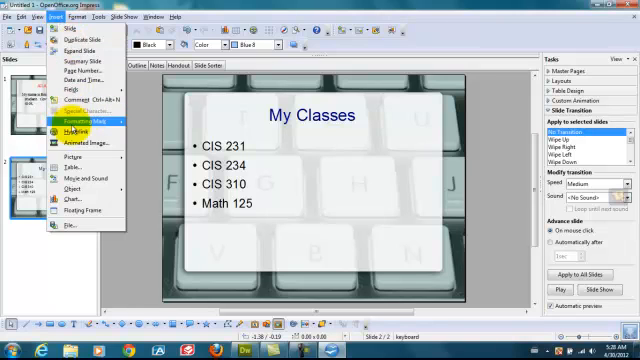
pyautogui.moveTo(72, 156)
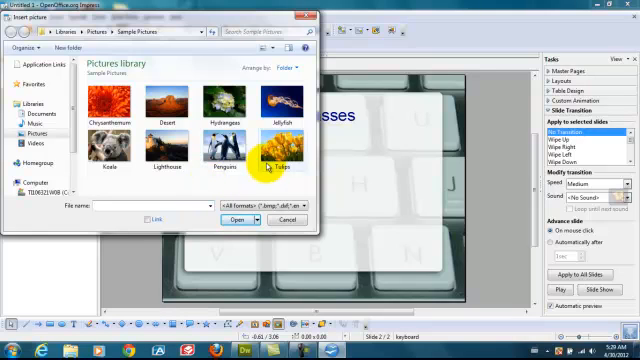
pyautogui.click(282, 156)
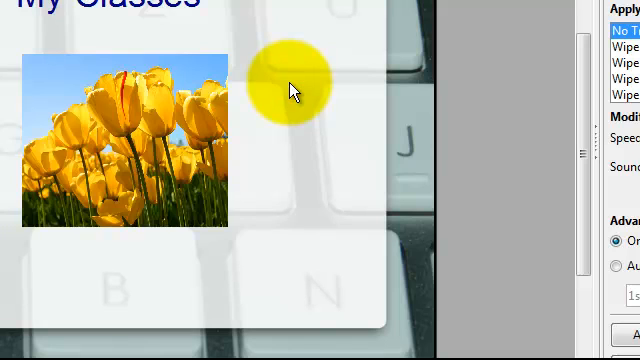
pyautogui.moveTo(510, 50)
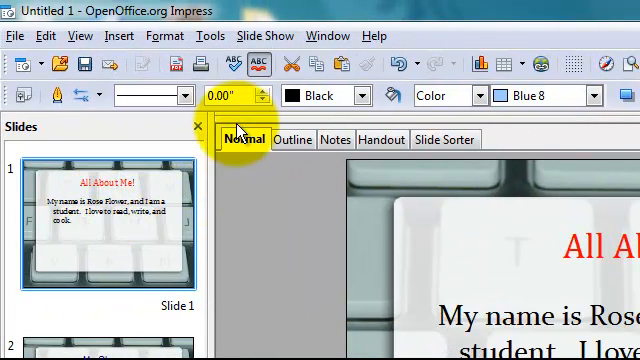
pyautogui.click(264, 36)
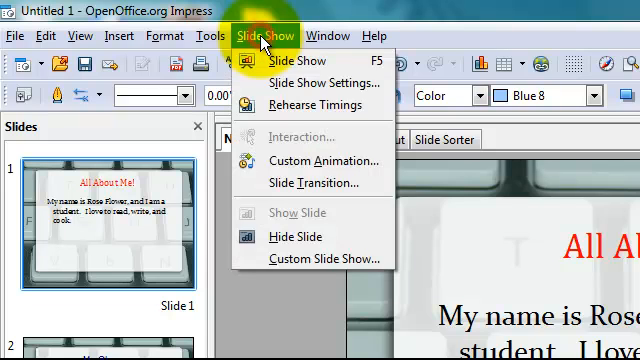
pyautogui.moveTo(320, 84)
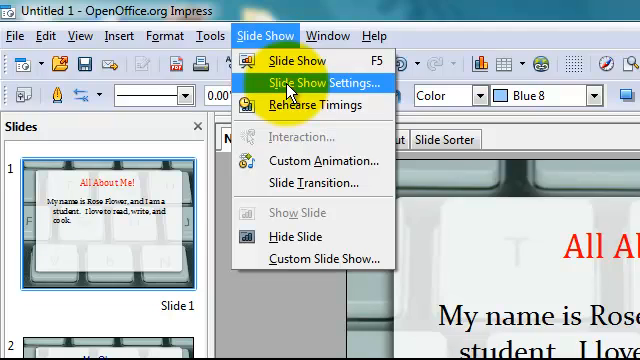
pyautogui.click(324, 84)
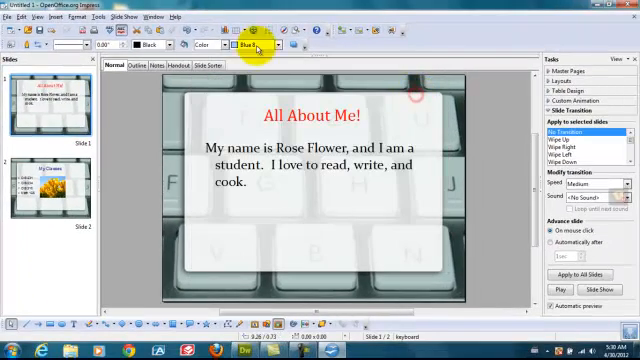
pyautogui.click(120, 16)
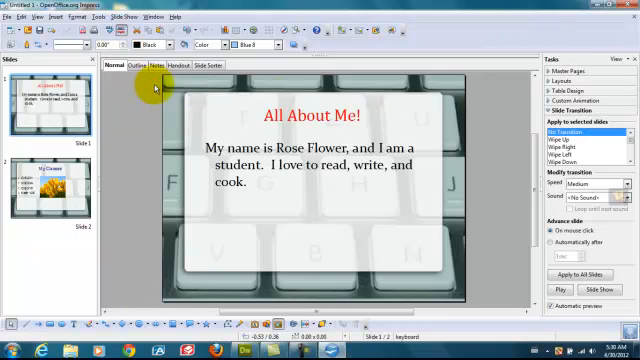
pyautogui.moveTo(512, 144)
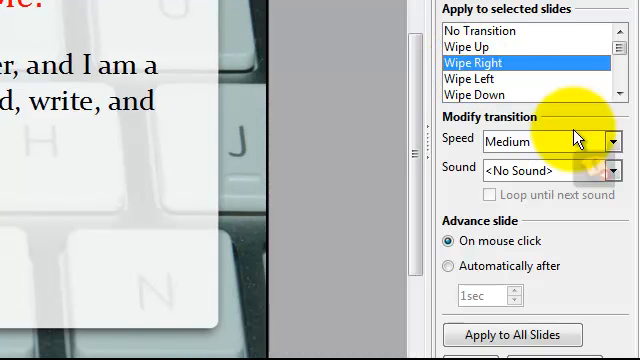
# Set the Wipe Right transition to Slow speed with the nature2 sound.
pyautogui.click(608, 140)
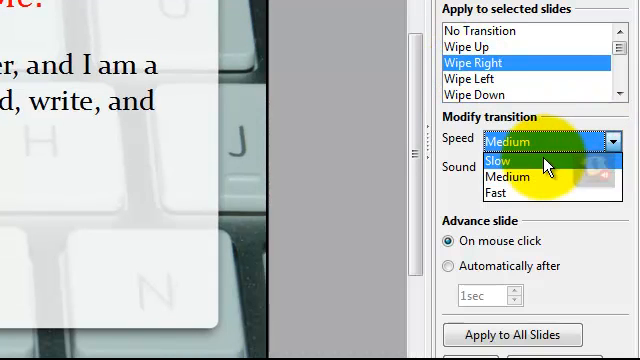
pyautogui.click(490, 162)
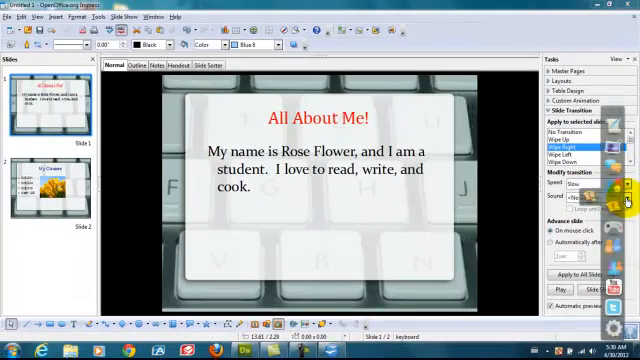
pyautogui.click(614, 196)
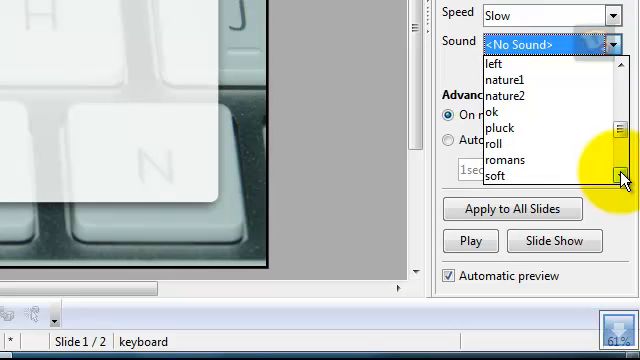
pyautogui.click(506, 96)
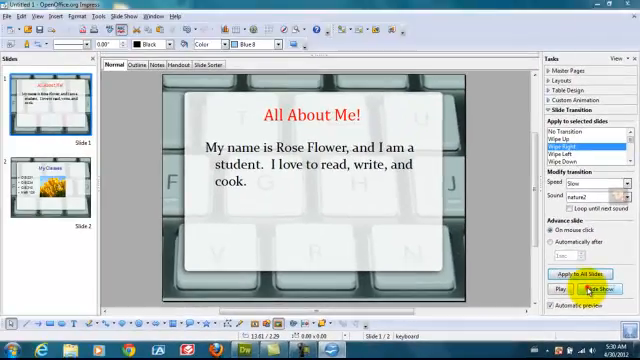
pyautogui.click(40, 184)
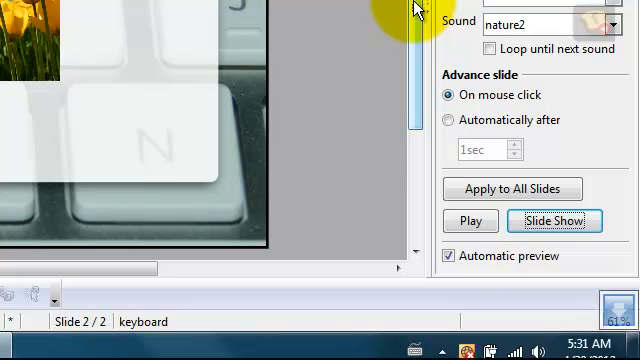
pyautogui.moveTo(372, 168)
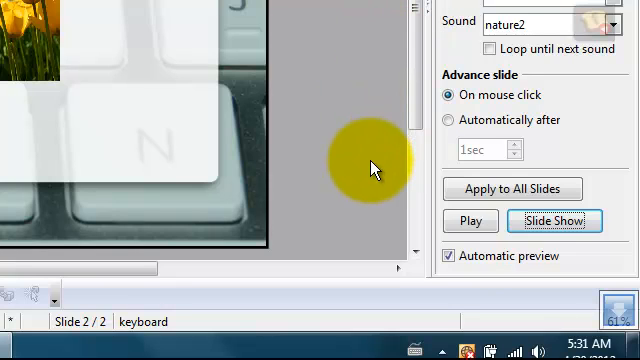
pyautogui.moveTo(390, 228)
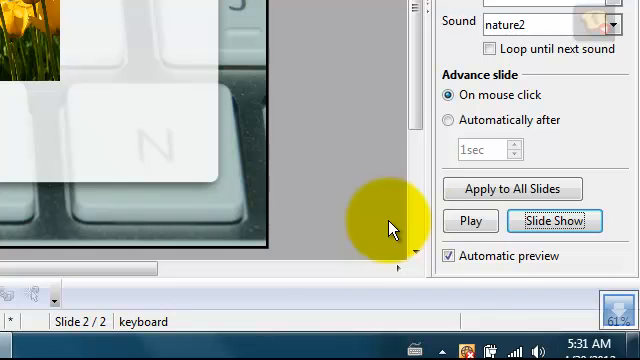
pyautogui.moveTo(524, 324)
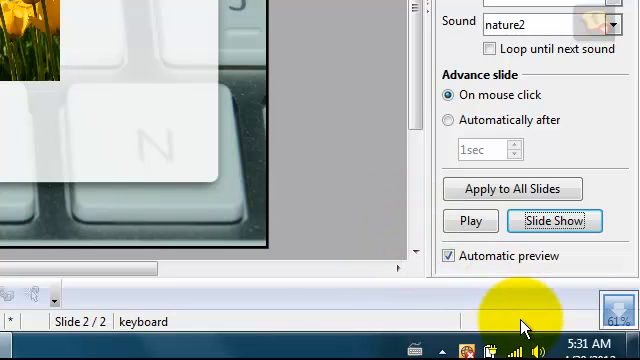